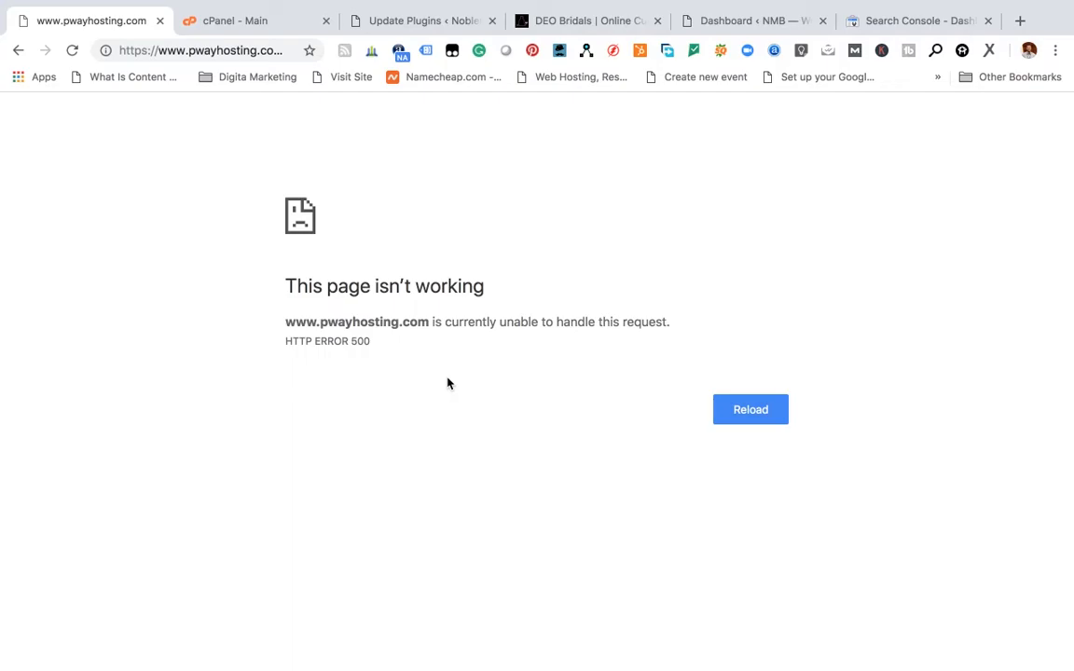
Step: Switch to the cPanel main dashboard for the pwayhosting account
click(252, 21)
text(pwayh)
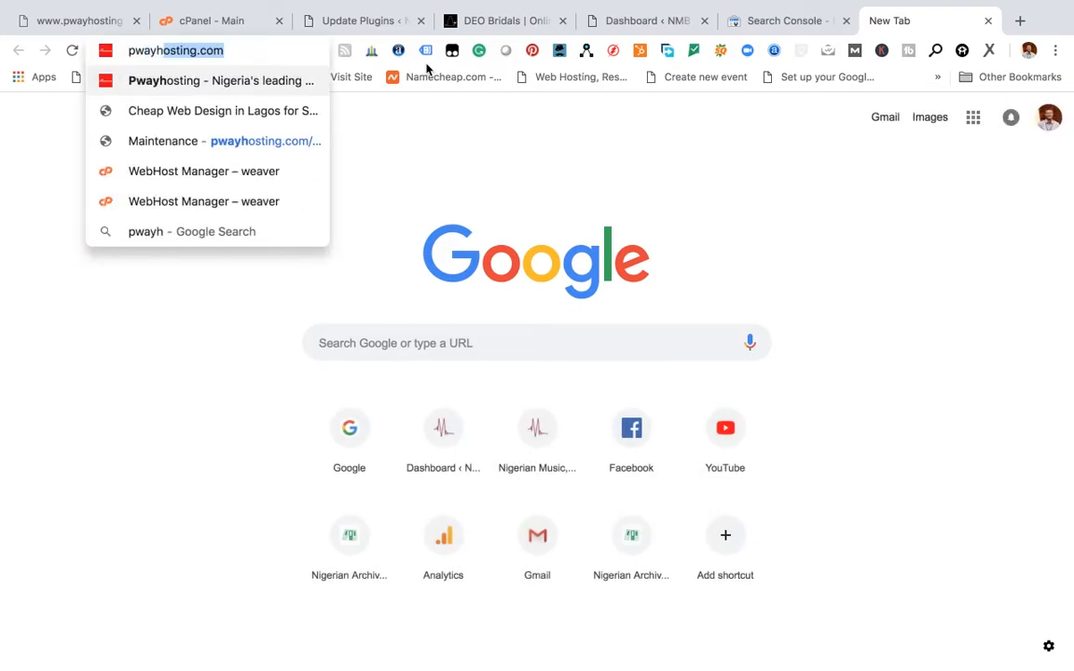
text(//www.)
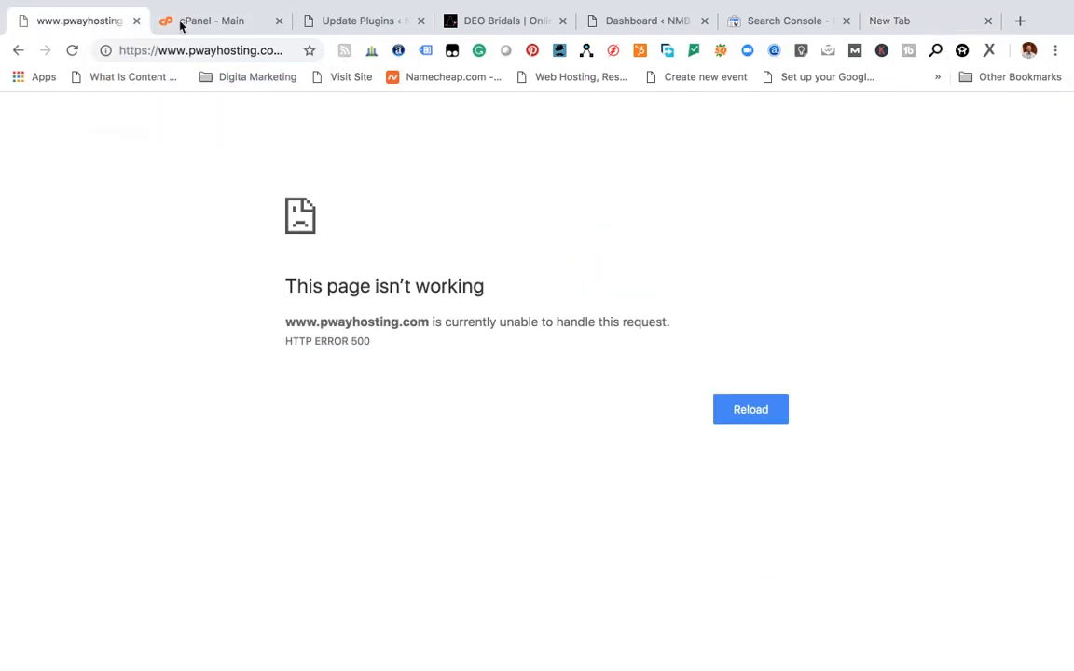
click(220, 21)
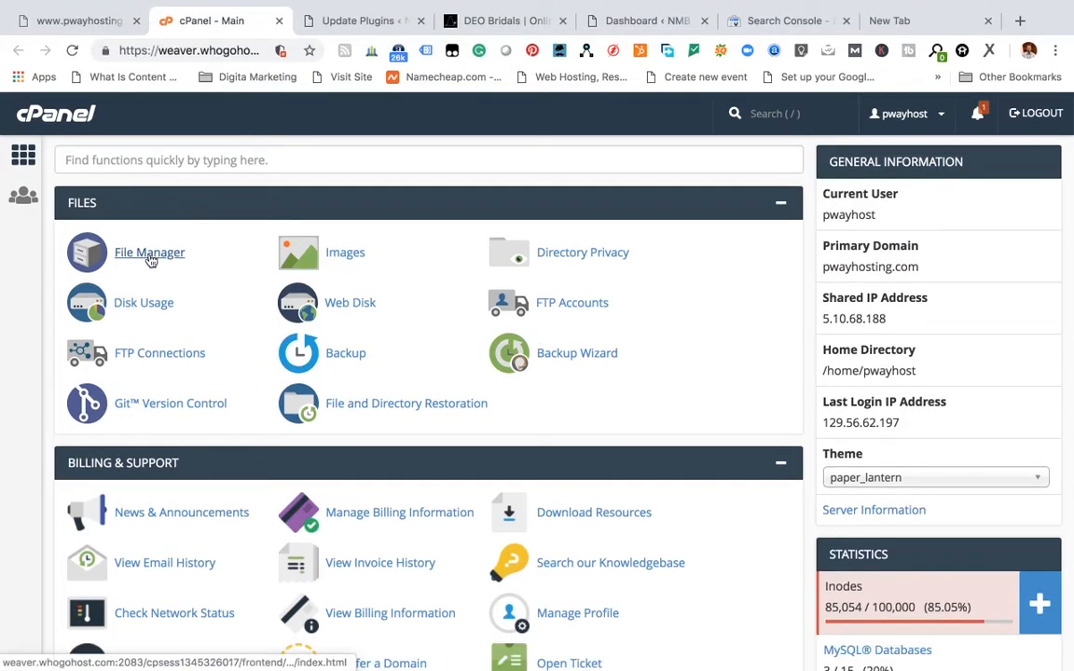
Step: Show the public_html listing in File Manager and locate error_log
click(149, 254)
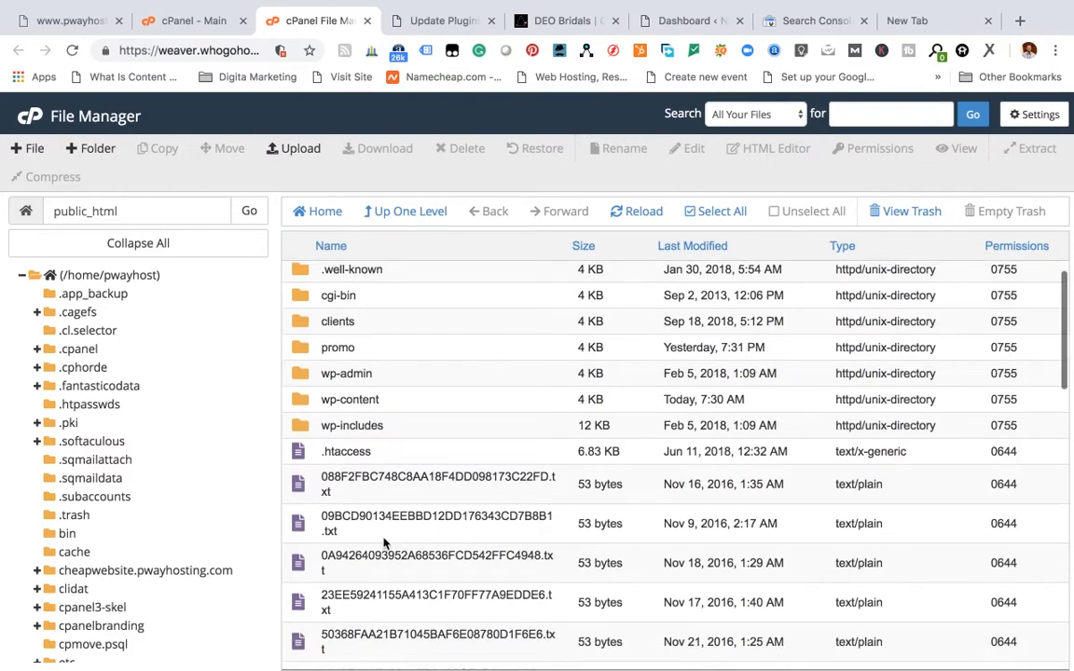
scroll(down, 3)
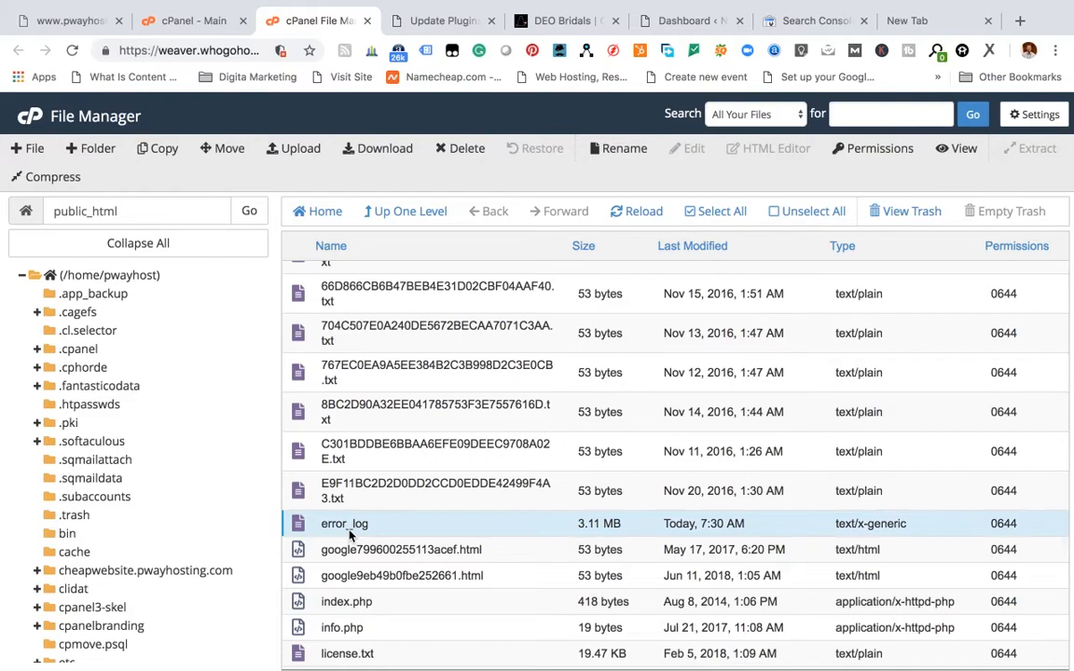
mouse_move(477, 545)
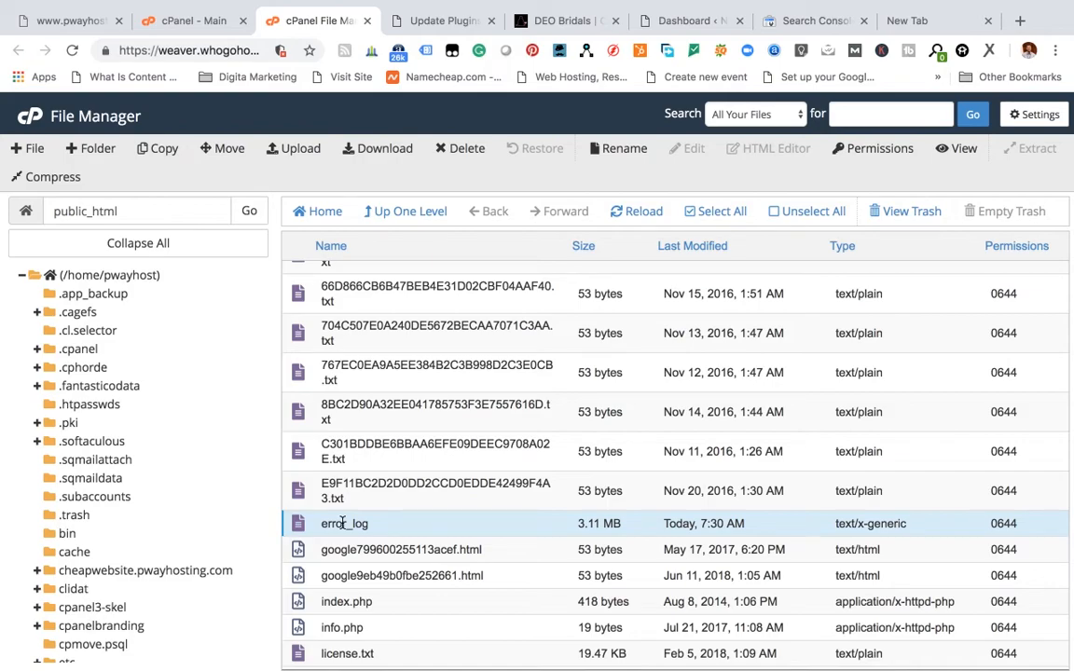
mouse_move(343, 522)
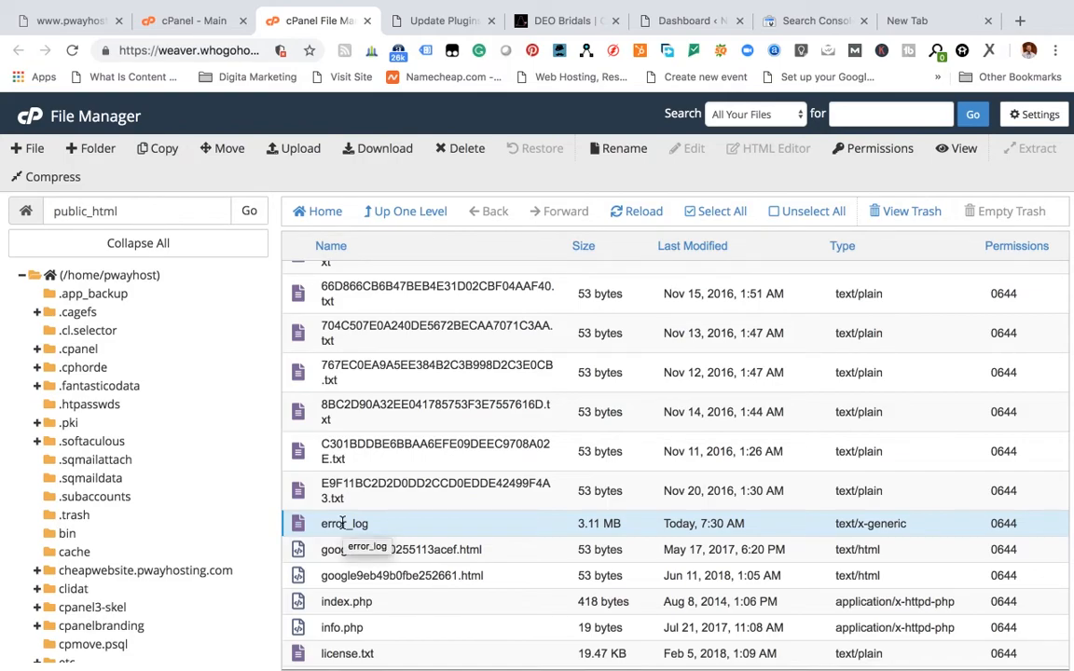
Step: View error_log's contents, then start downloading a copy of it
right_click(343, 522)
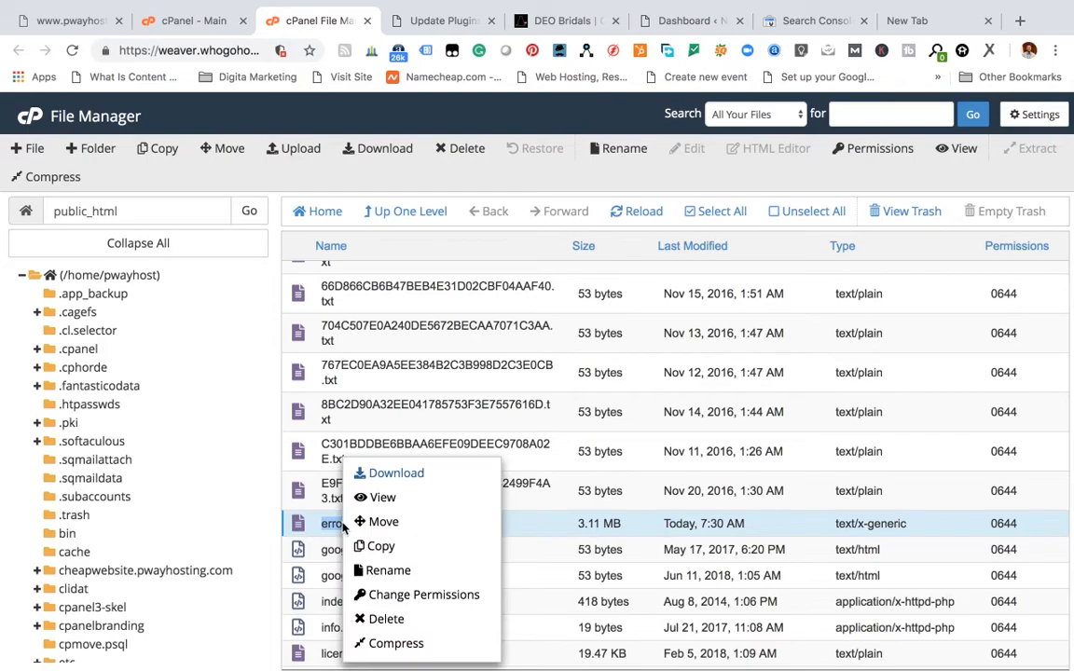
click(382, 496)
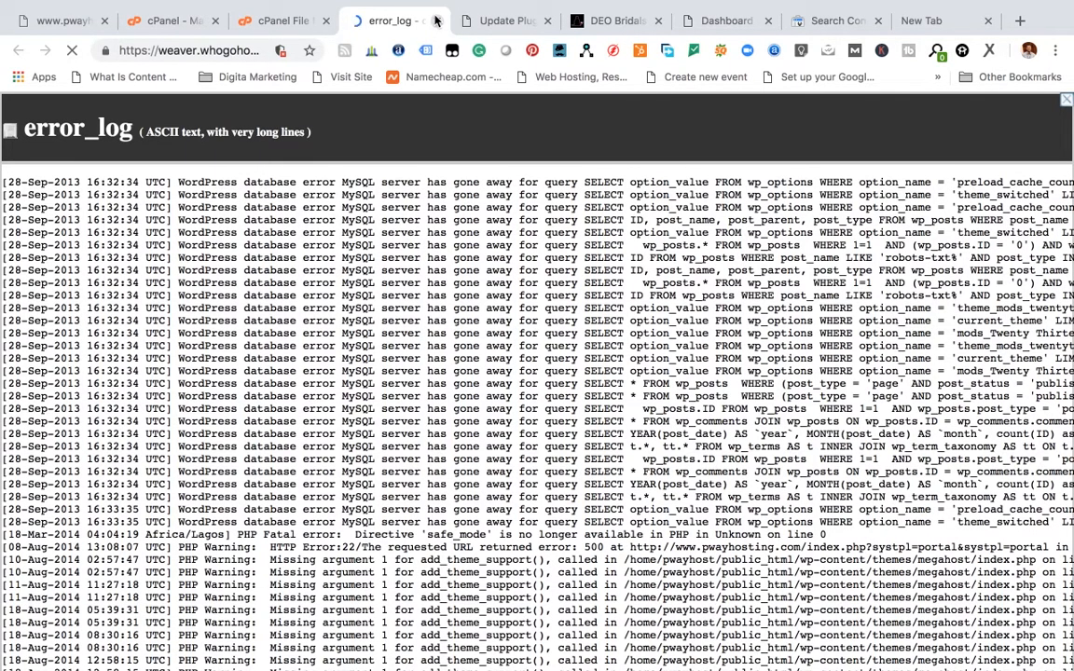
click(436, 21)
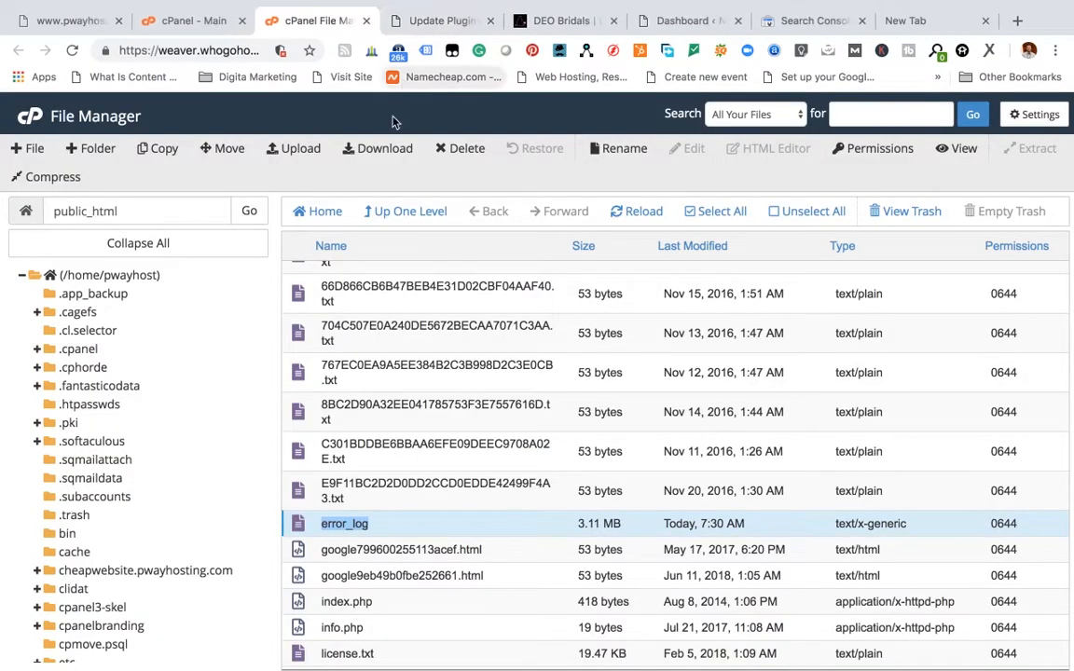
right_click(343, 522)
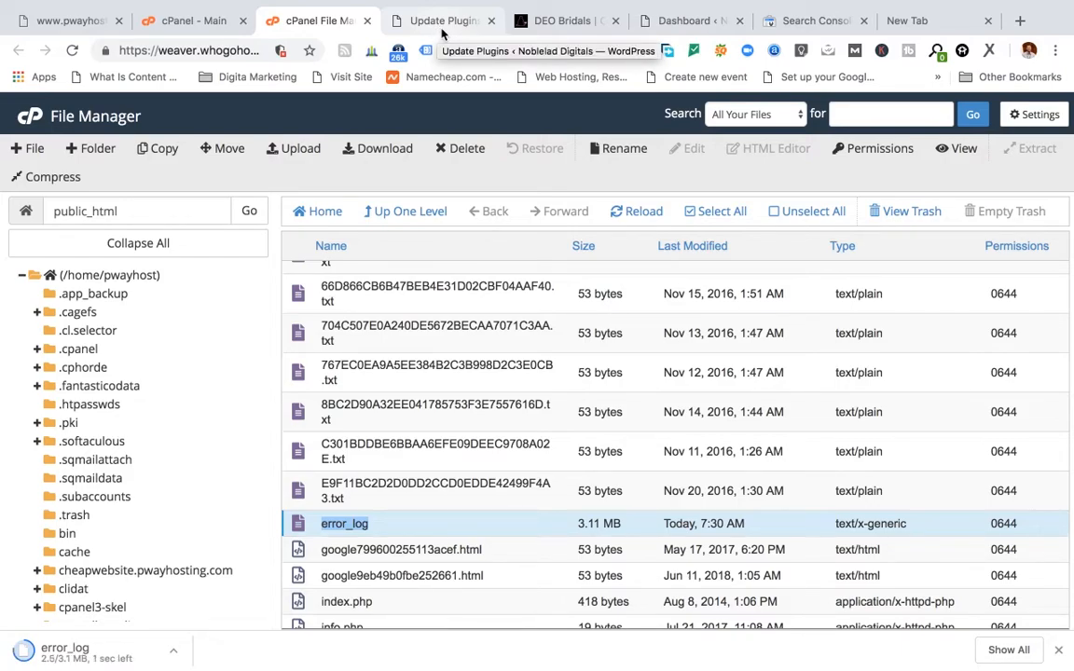
Step: Confirm DEO Bridals, Naija Music Beat and Noblelad Digitals load, then return to pwayhosting.com
click(65, 19)
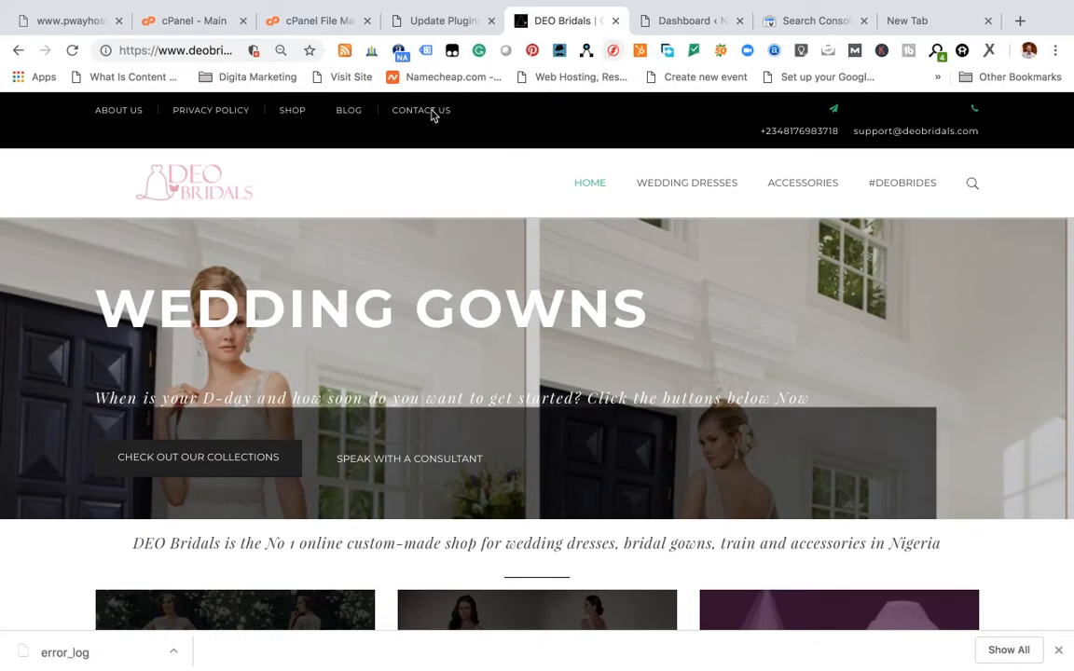
click(194, 183)
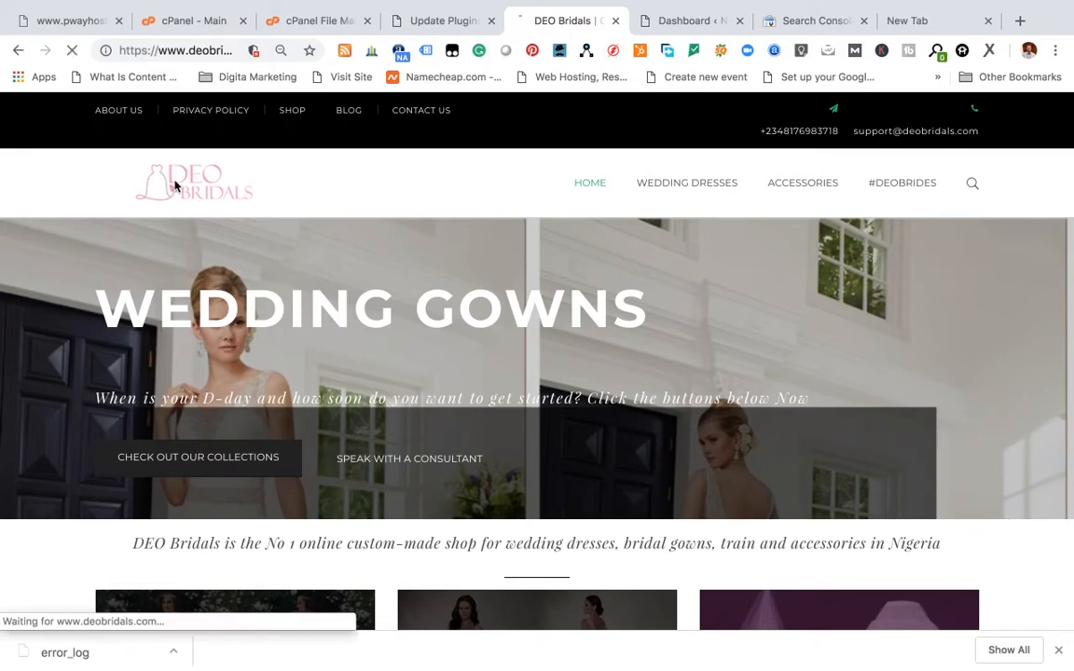
click(690, 21)
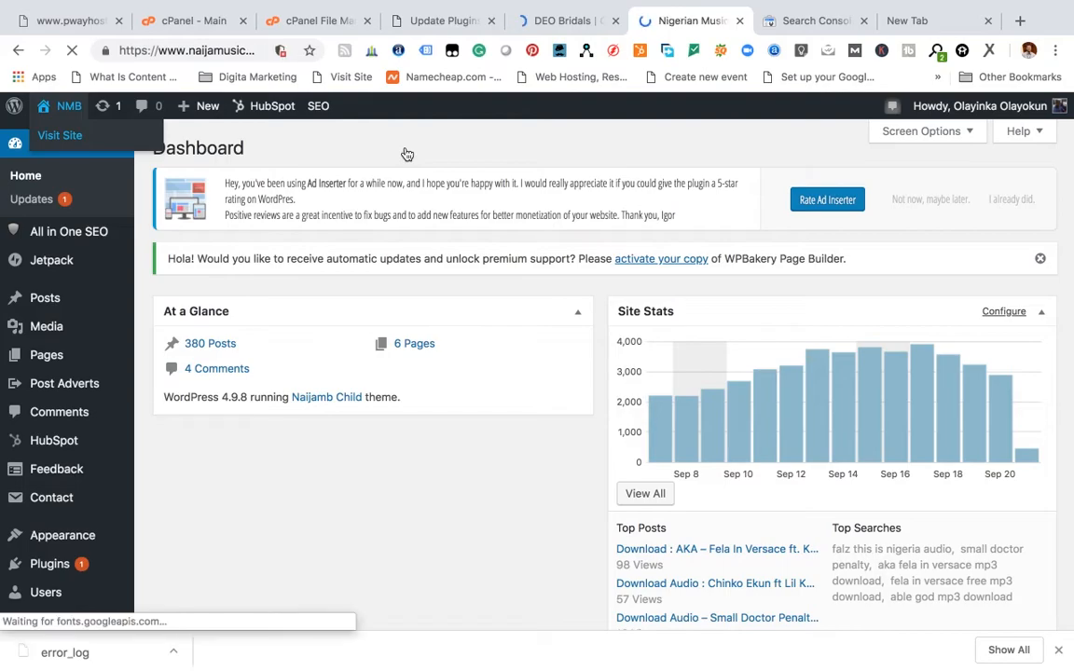
click(60, 134)
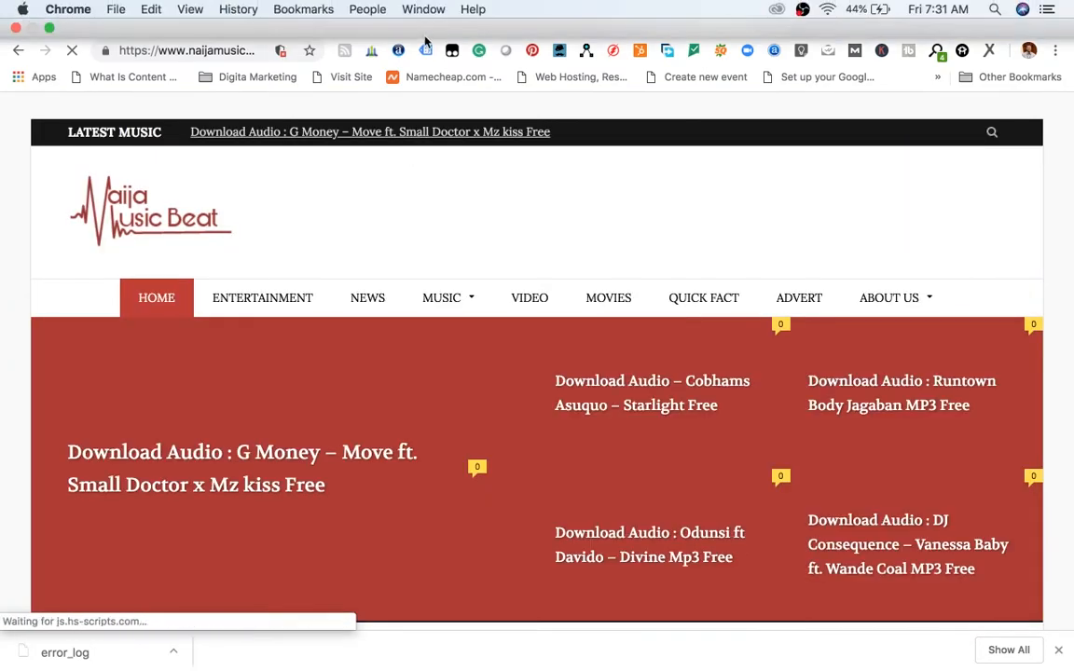
click(439, 56)
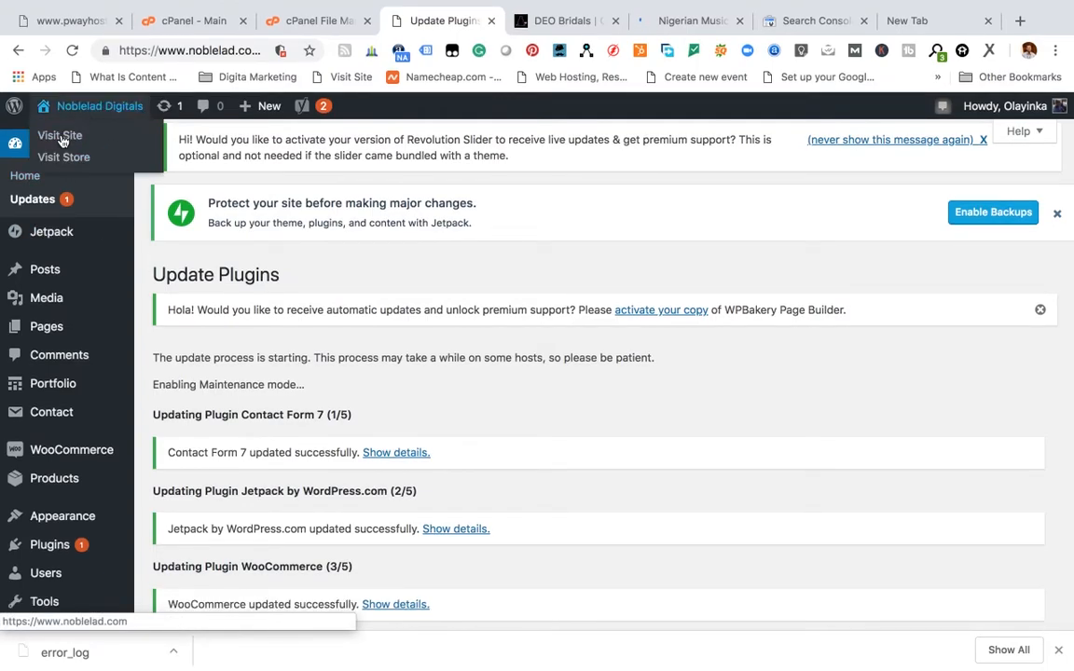
click(59, 134)
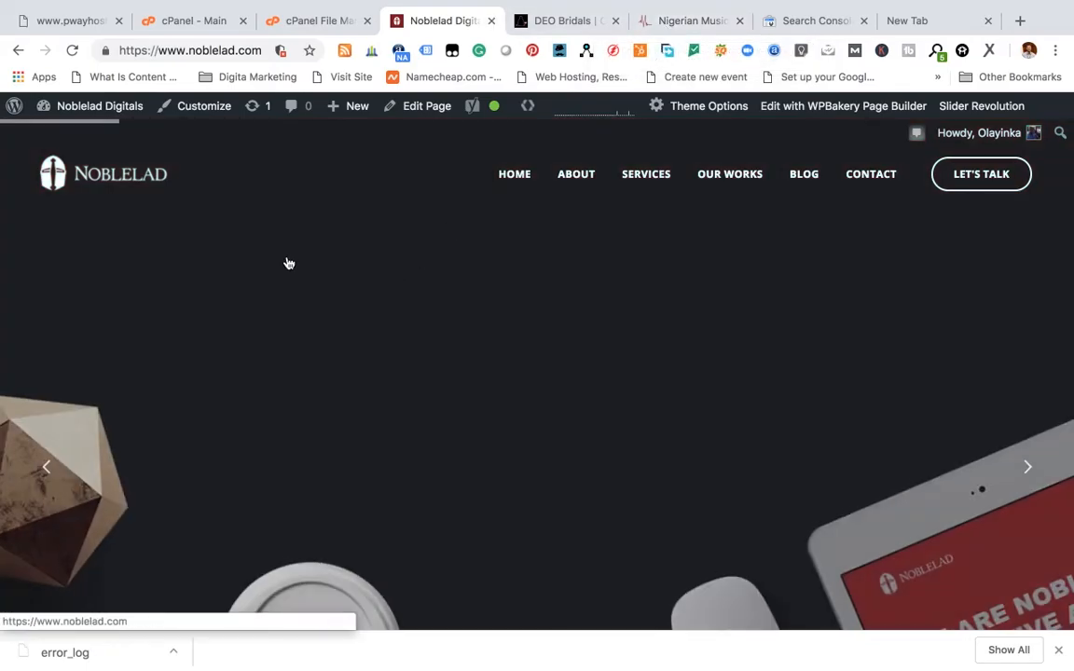
click(65, 20)
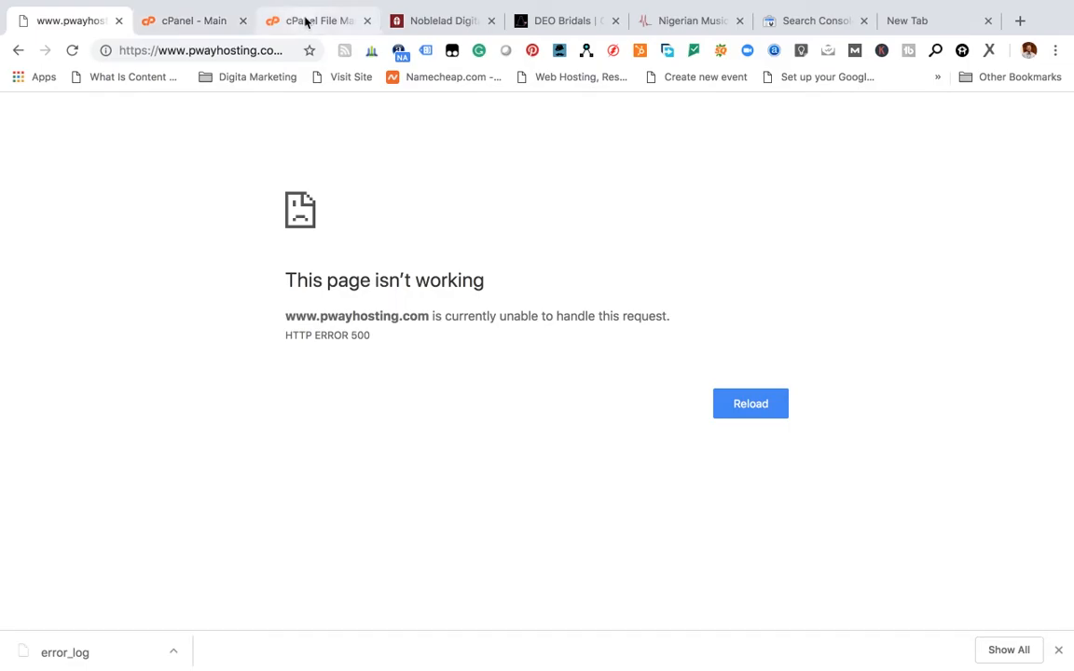
Step: Read the latest PHP fatal errors from the shortcodes plugin at the end of error_log
click(317, 18)
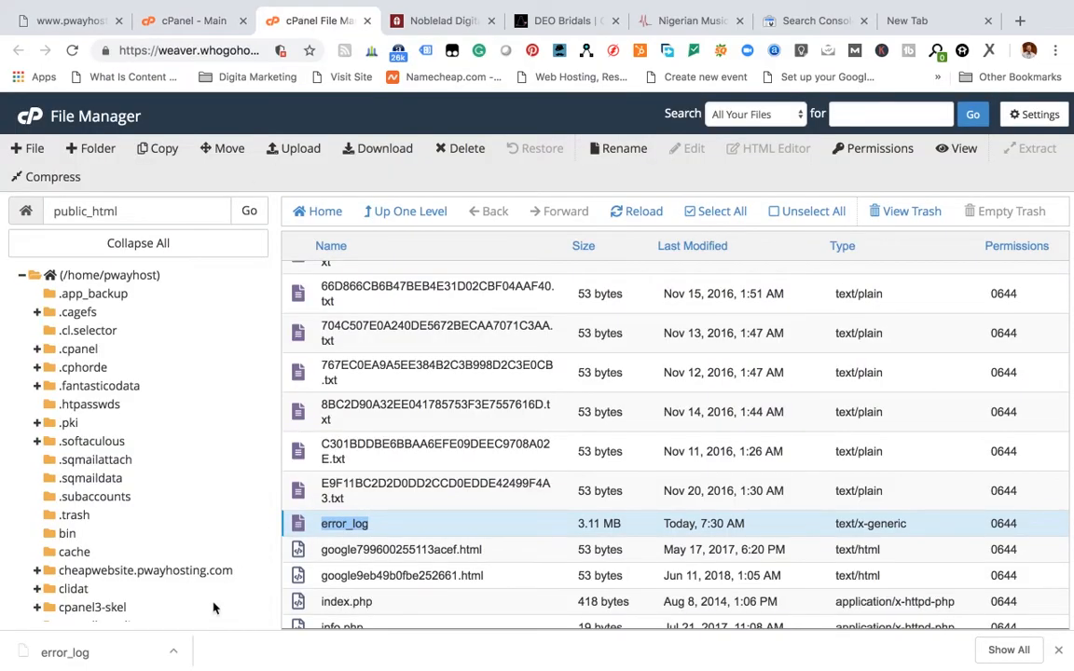
right_click(63, 652)
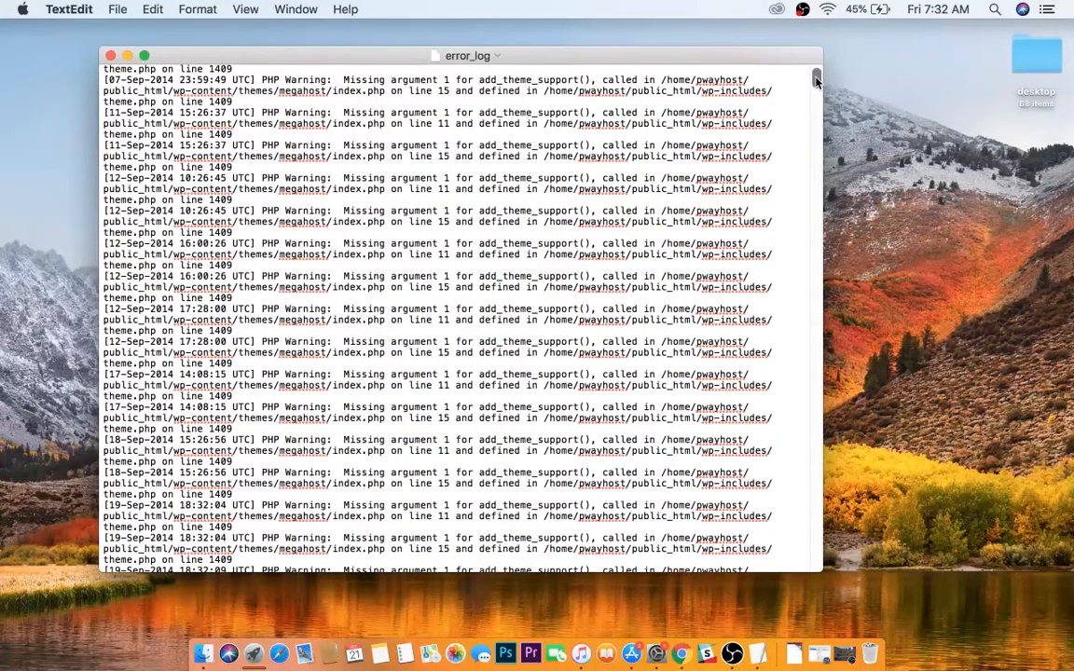
scroll(down, 3)
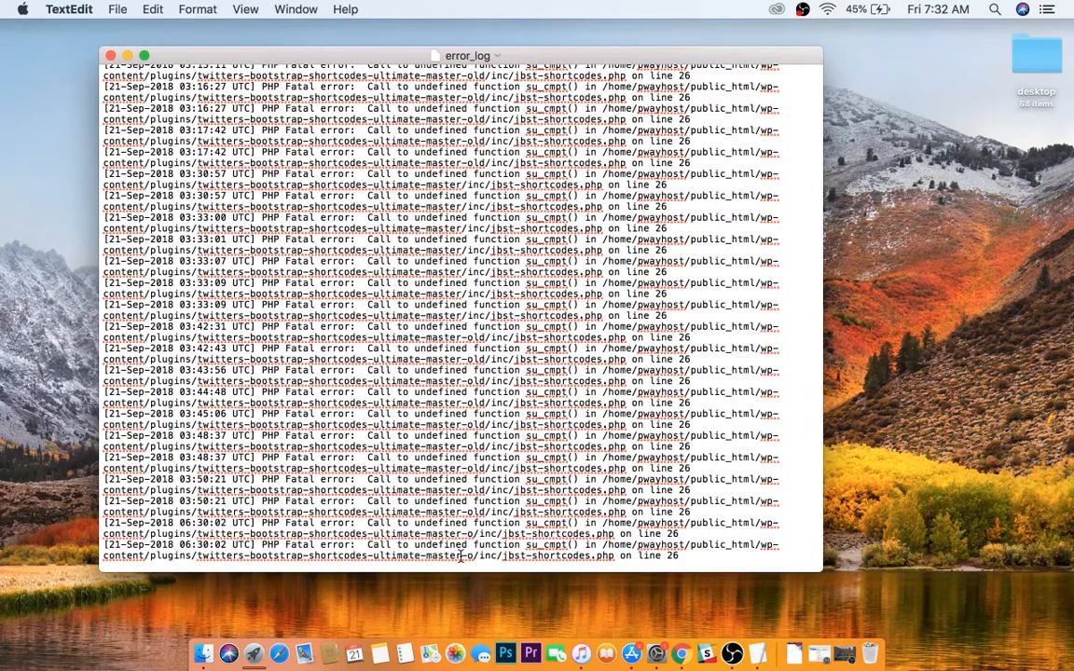
mouse_move(298, 306)
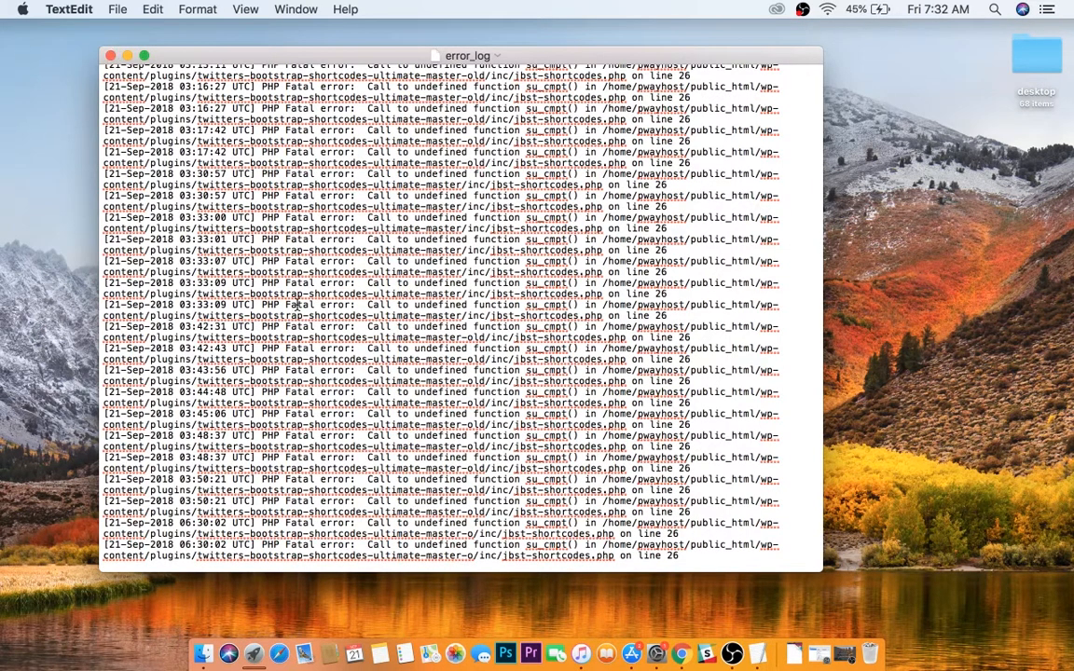
click(682, 652)
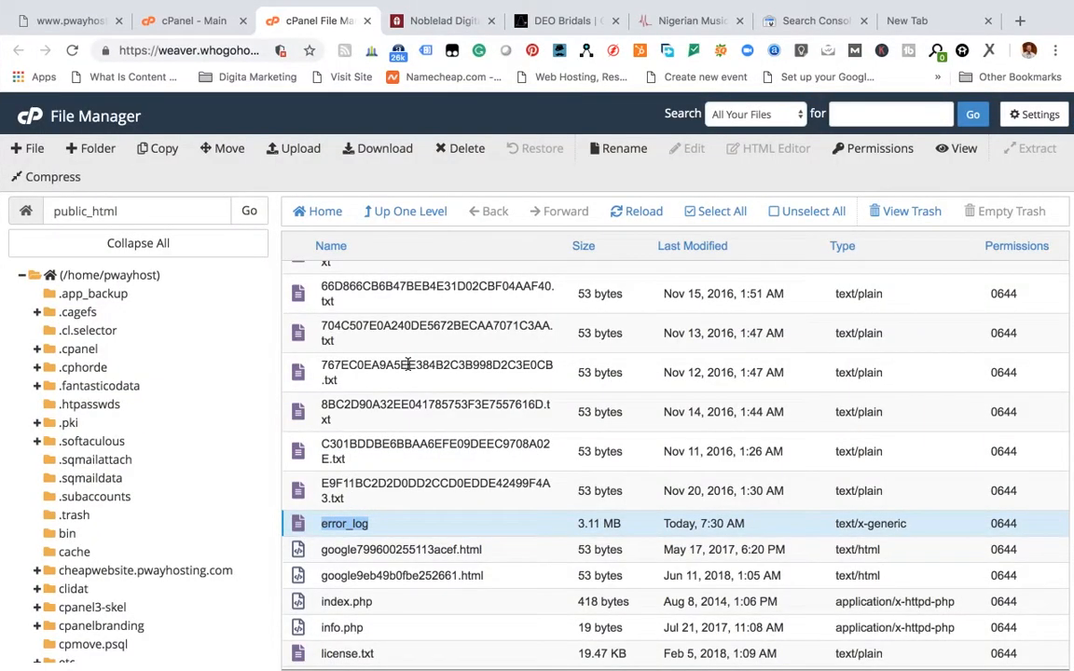
Step: Navigate into public_html/wp-content/plugins
scroll(up, 3)
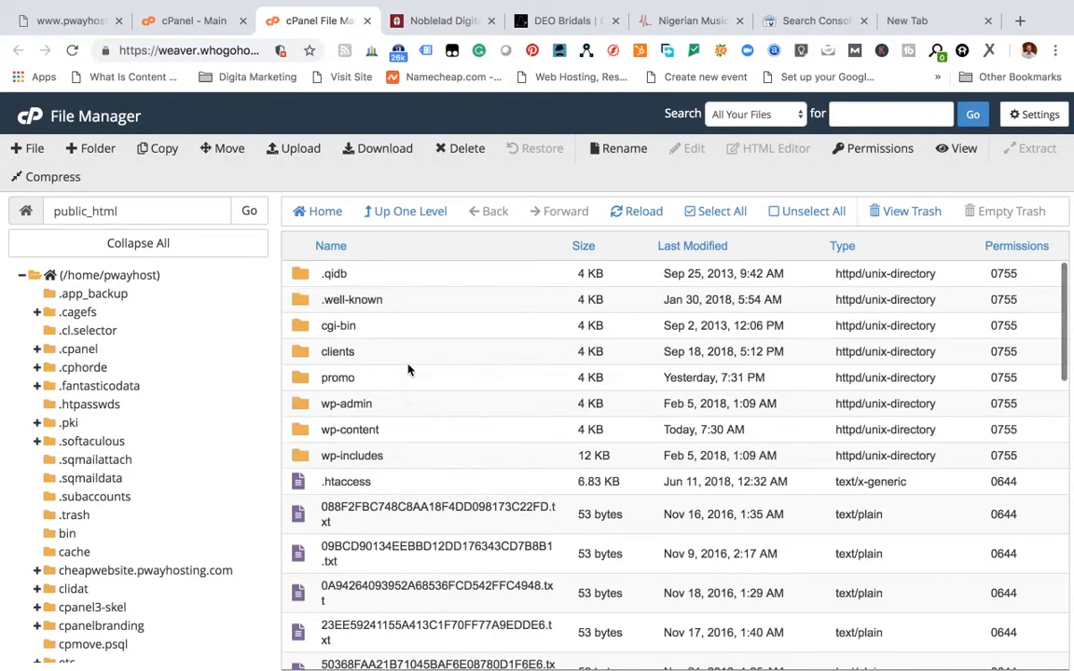
click(350, 429)
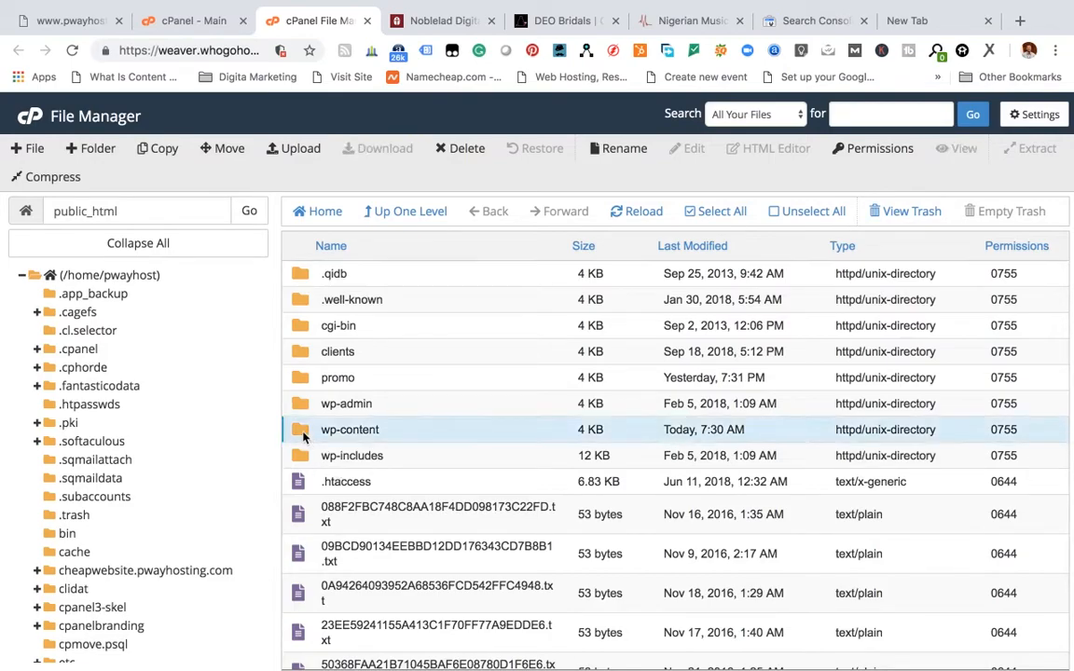
double_click(351, 428)
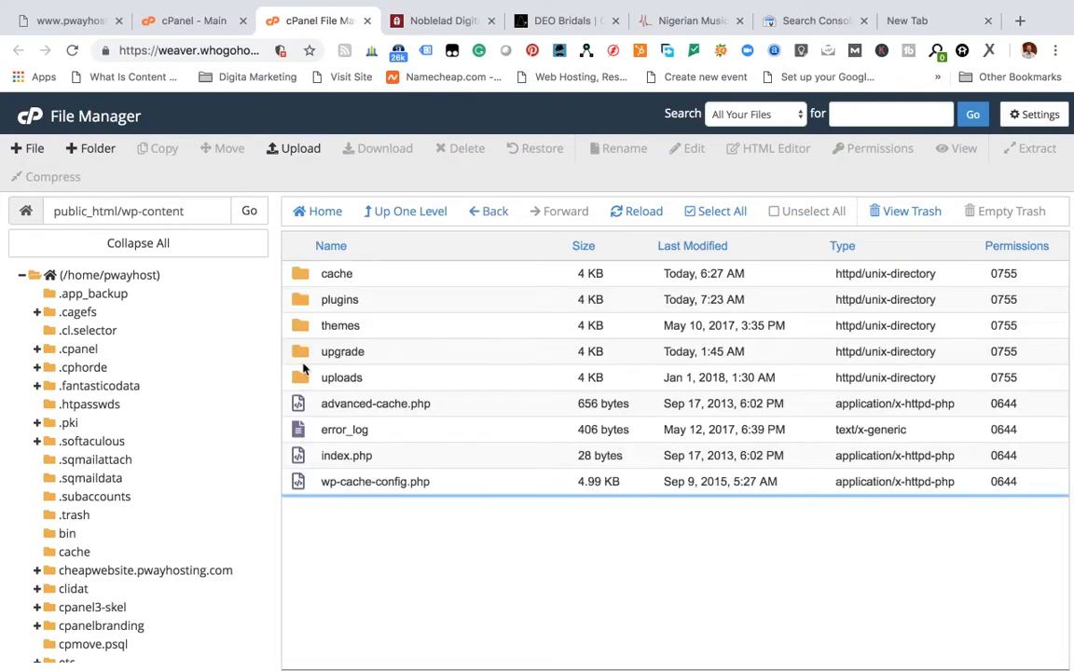
double_click(340, 298)
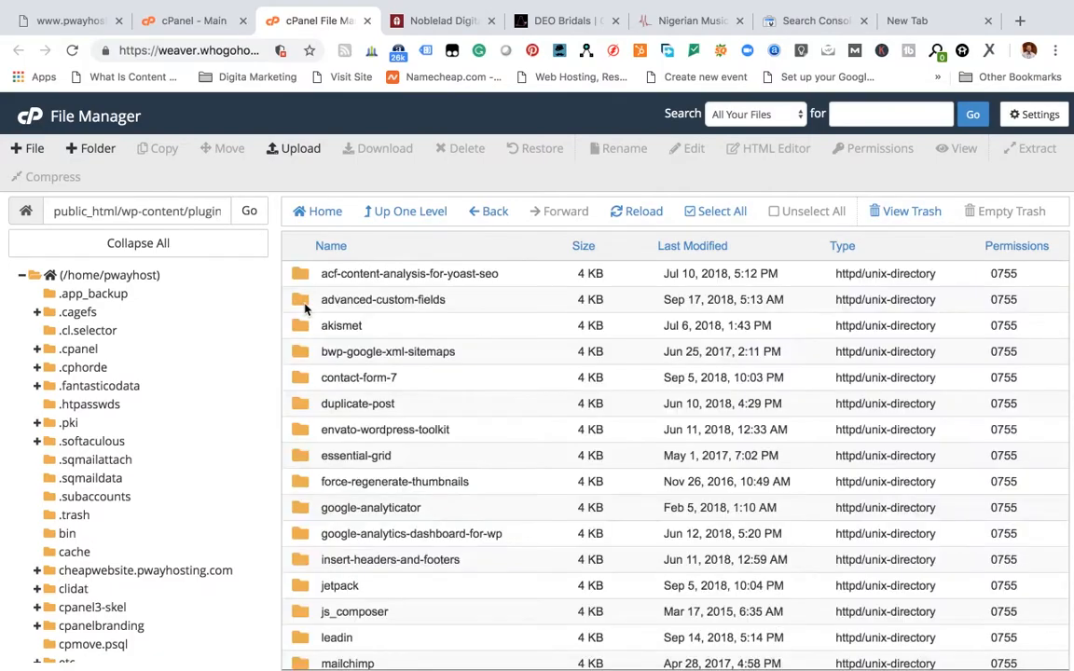
scroll(down, 3)
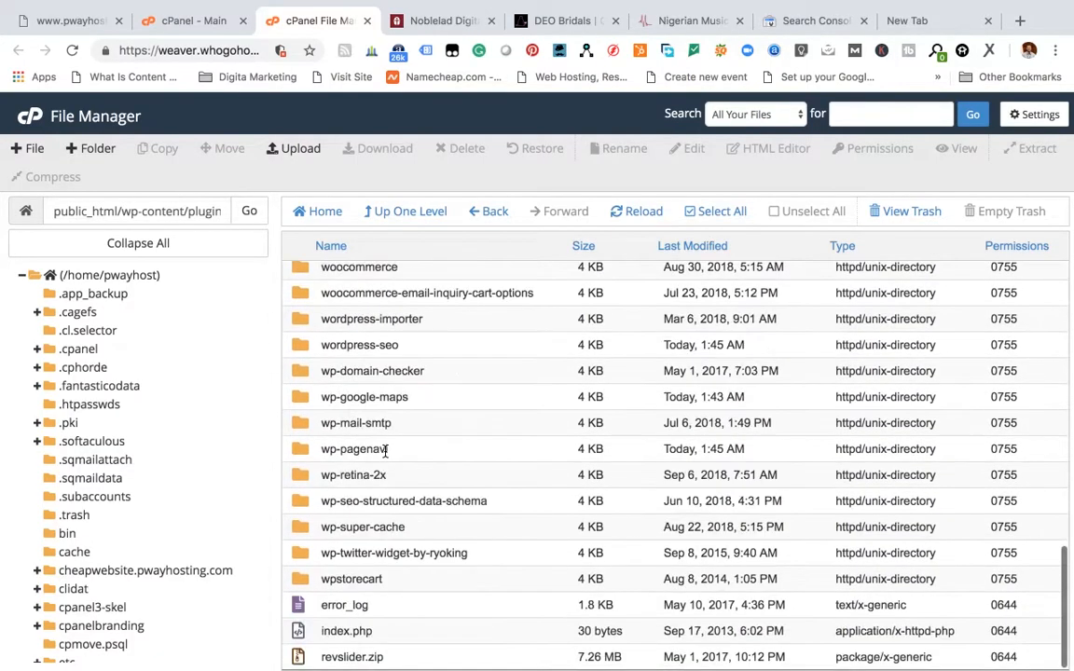
scroll(up, 3)
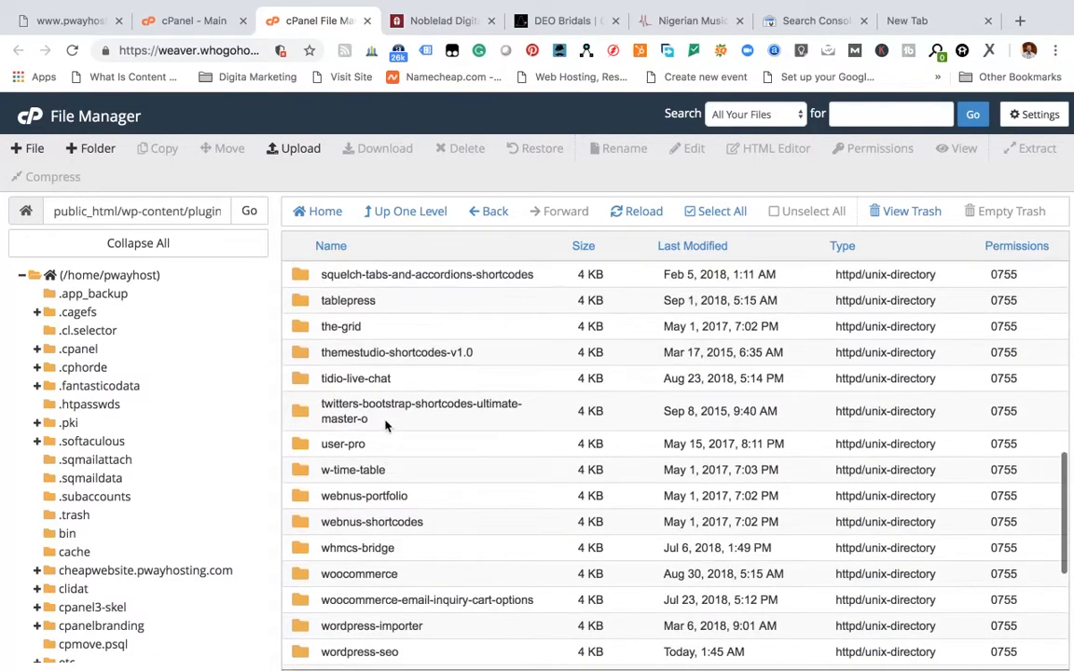
Step: Rename the Twitter Bootstrap shortcodes plugin folder so it ends in 'old'
click(422, 410)
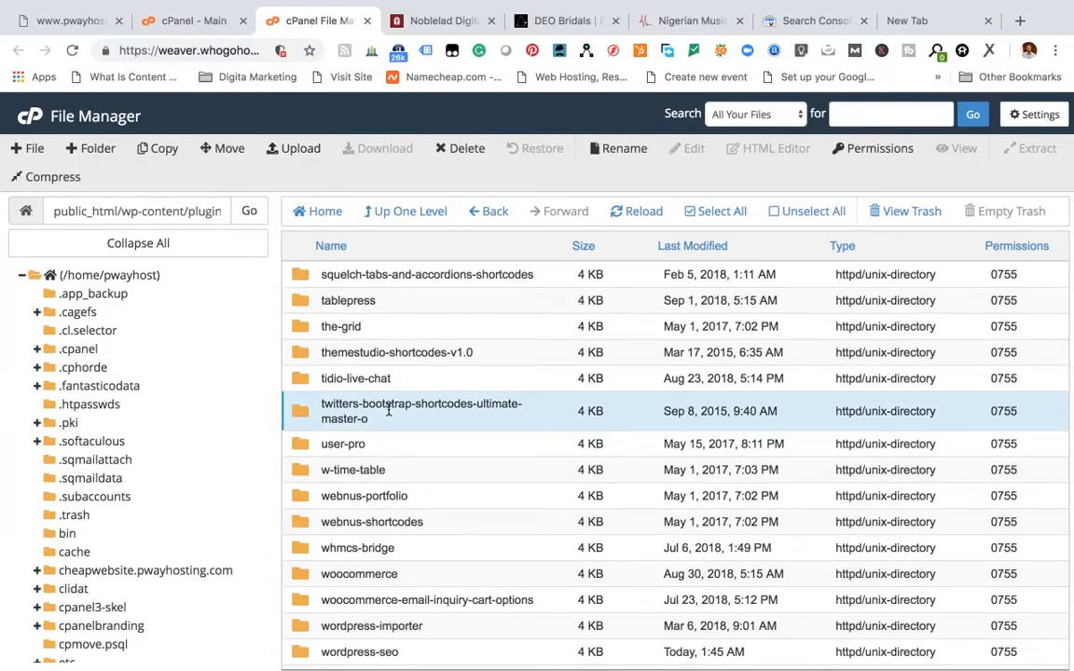
right_click(421, 410)
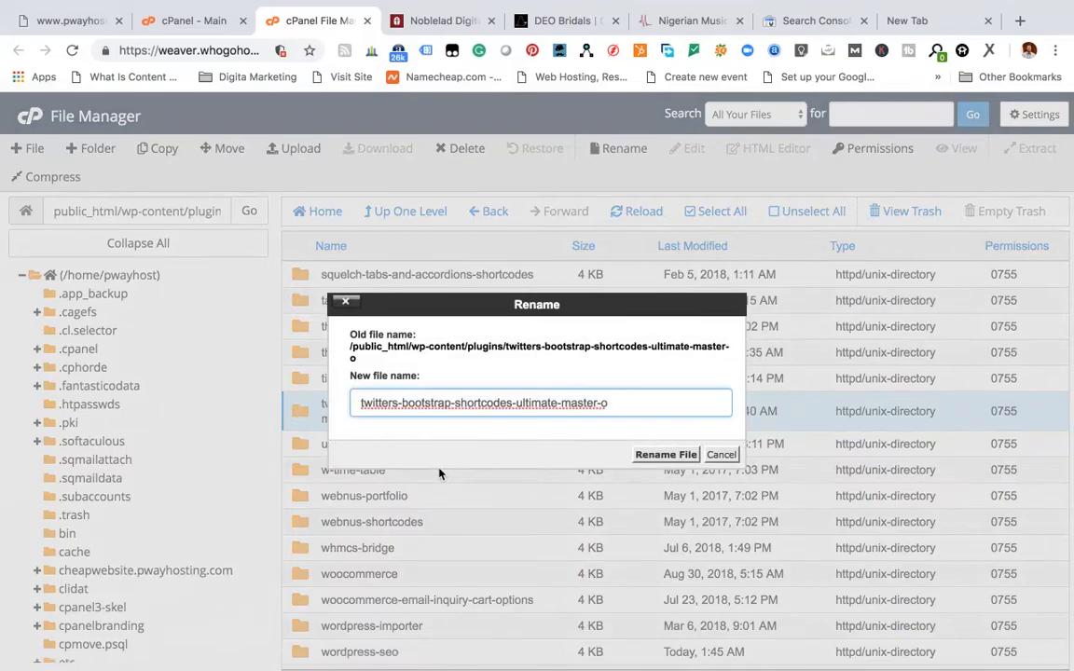
key(Backspace)
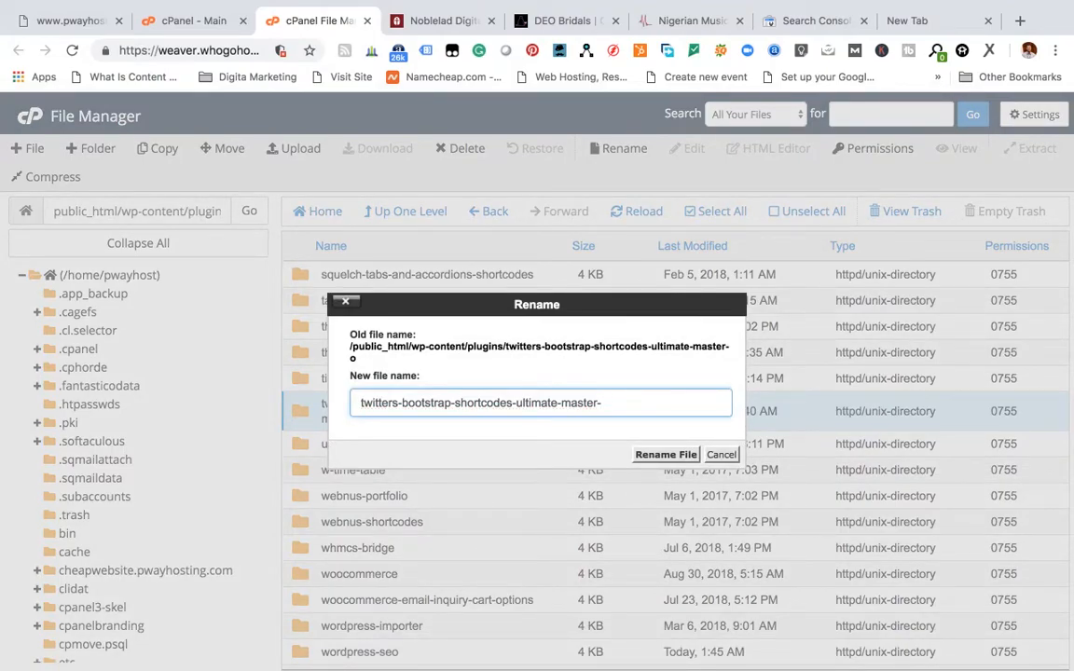
text(old)
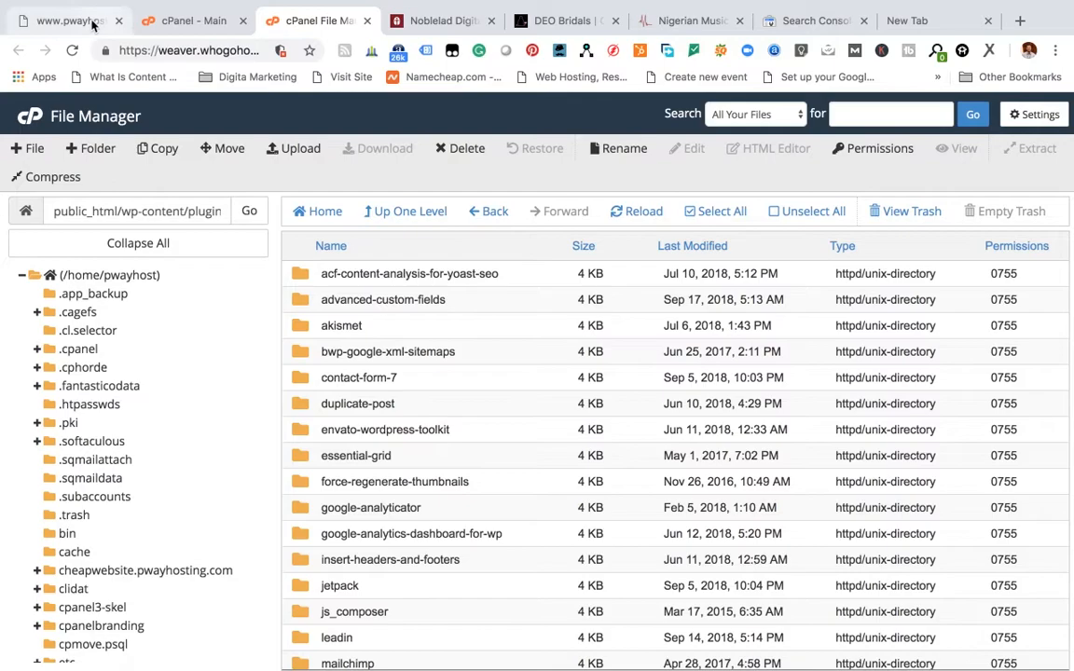
mouse_move(66, 21)
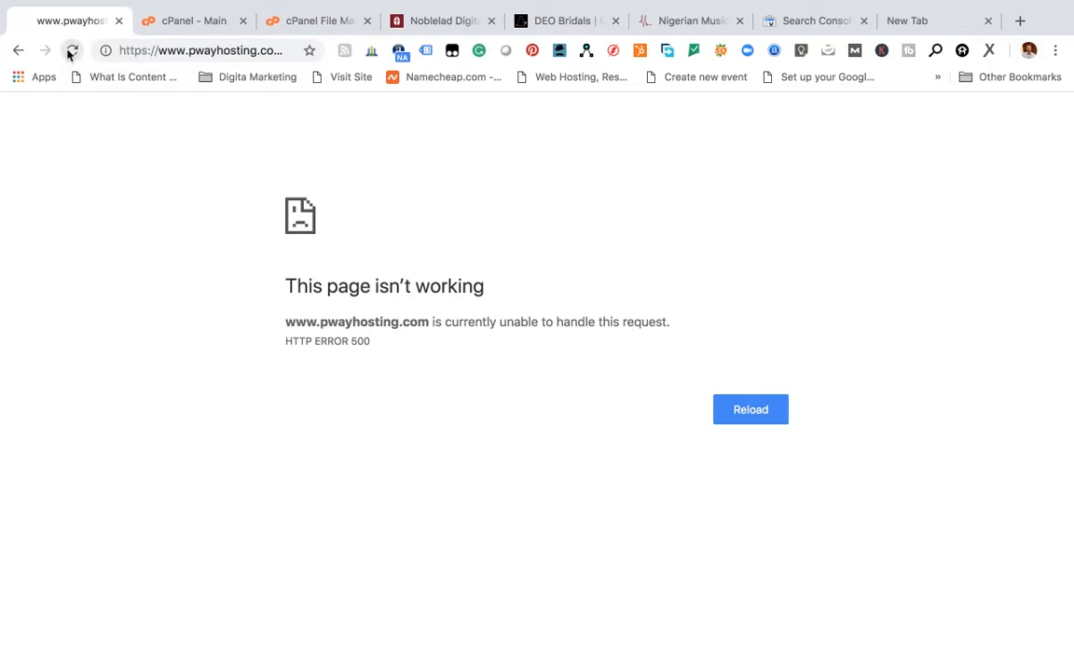
Step: Reload pwayhosting.com and confirm the homepage loads normally
click(71, 50)
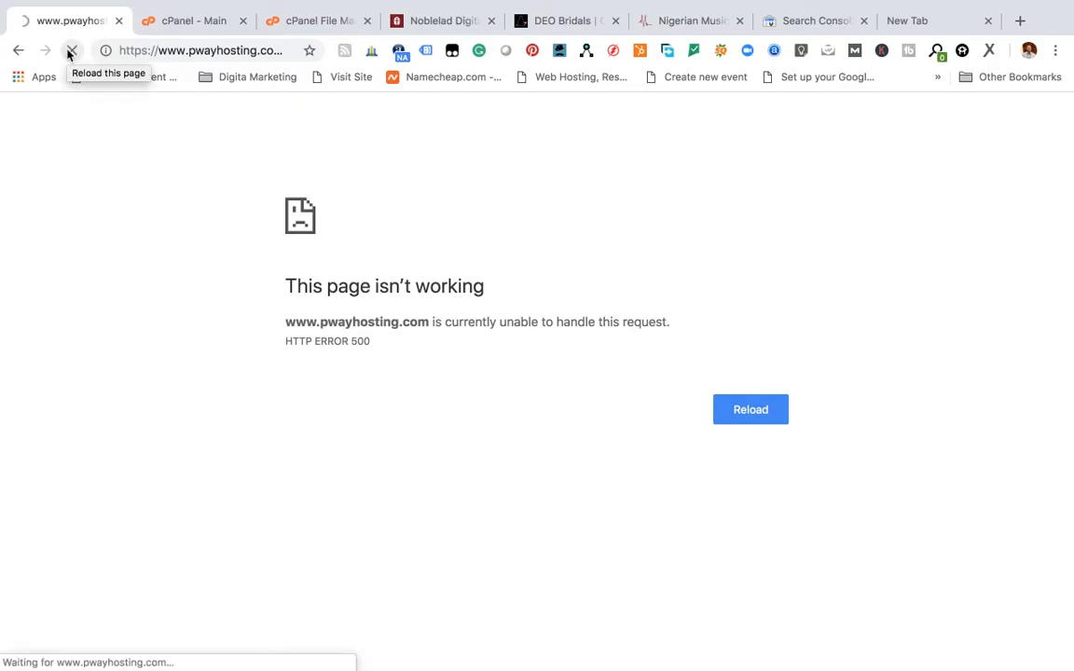
click(71, 50)
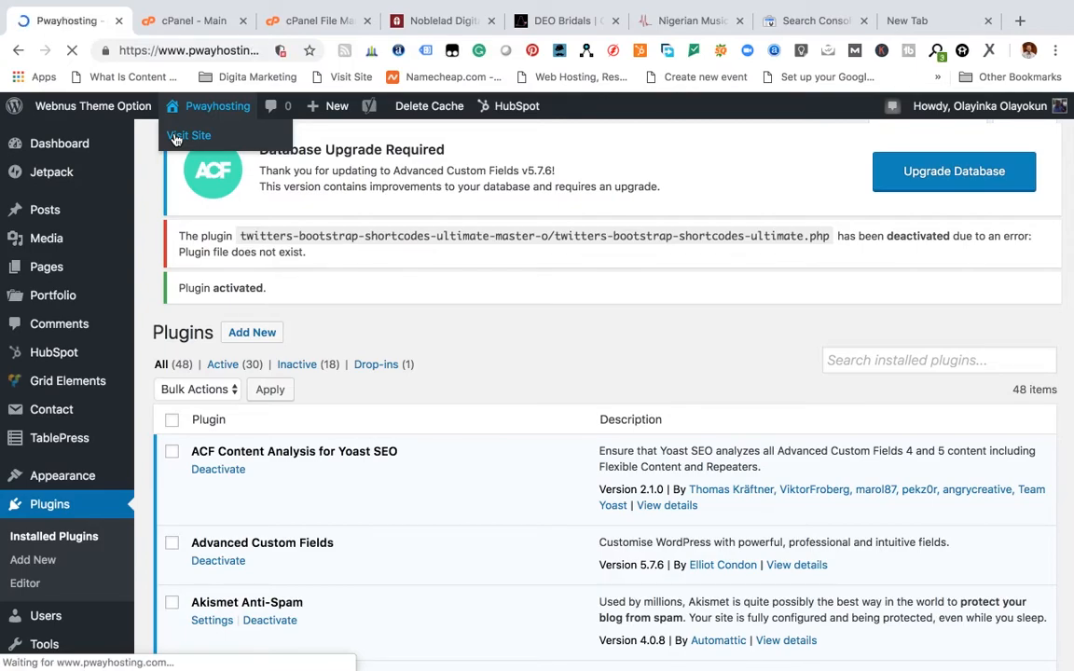
click(188, 134)
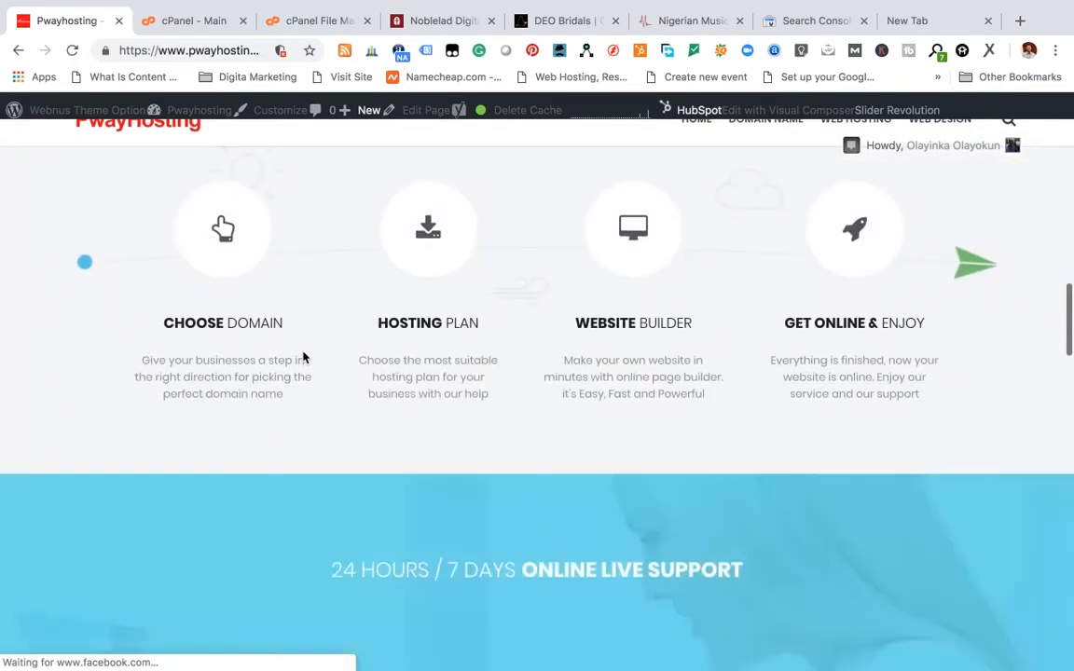
scroll(up, 3)
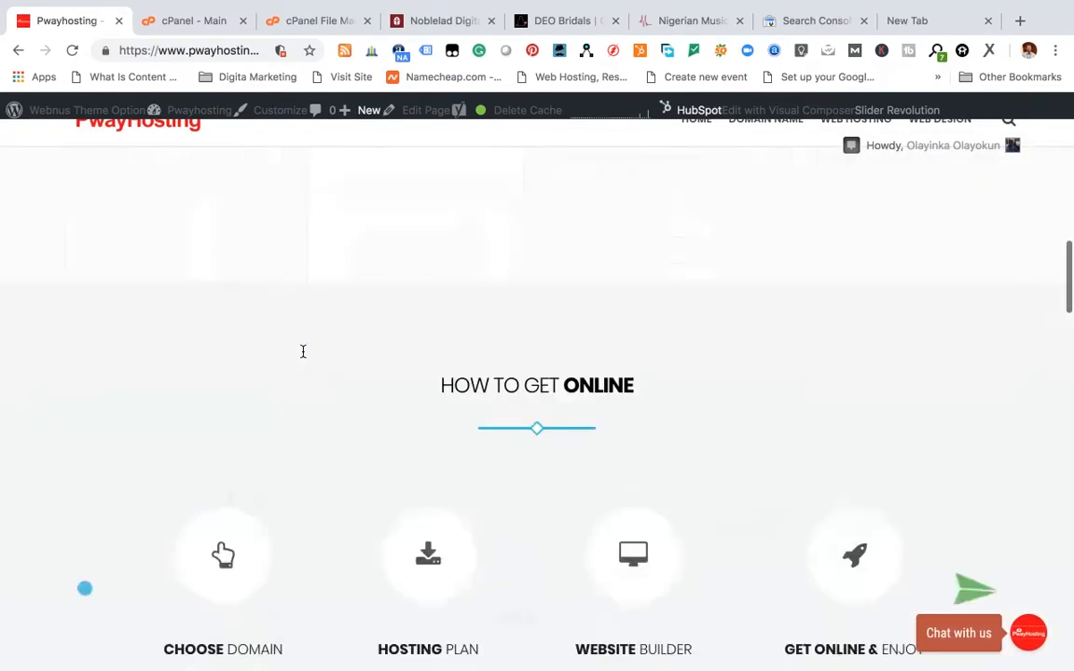